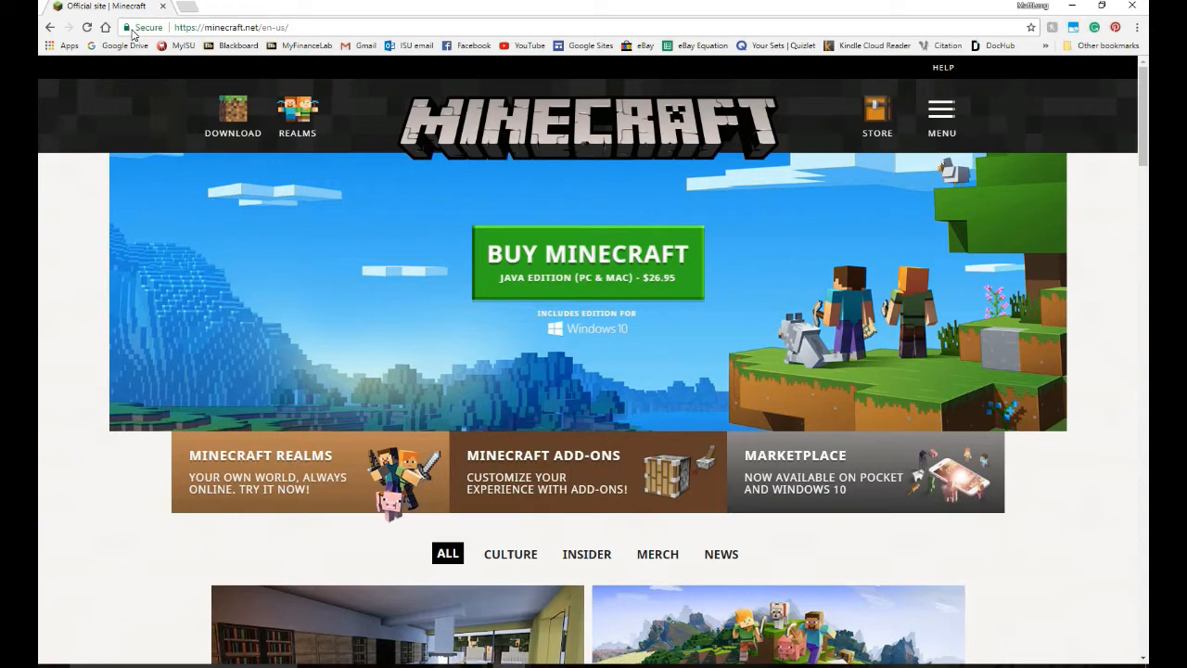
{"action": "mouse_move", "coordinate": [831, 119]}
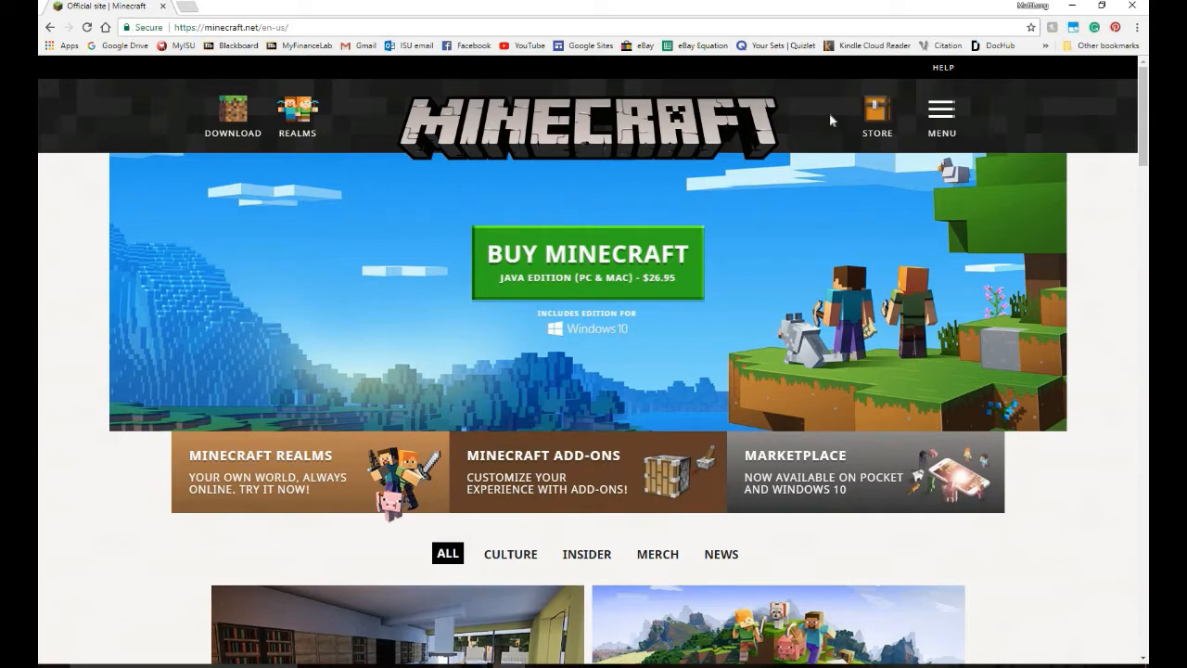
{"action": "mouse_move", "coordinate": [876, 87]}
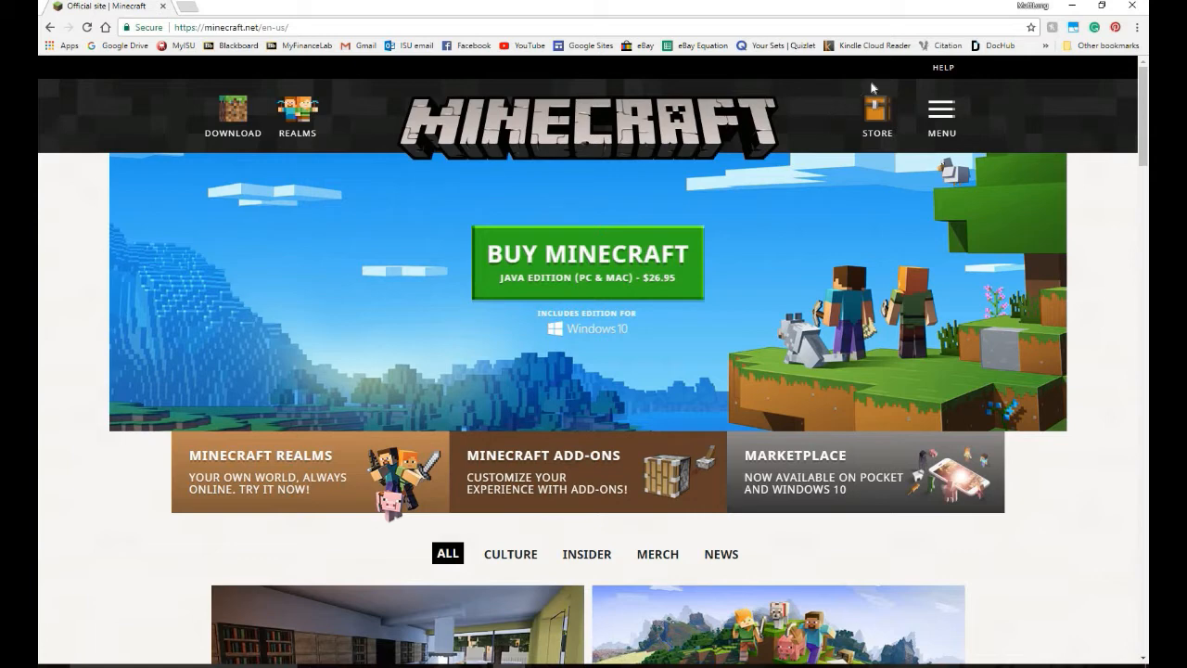
{"action": "mouse_move", "coordinate": [505, 89]}
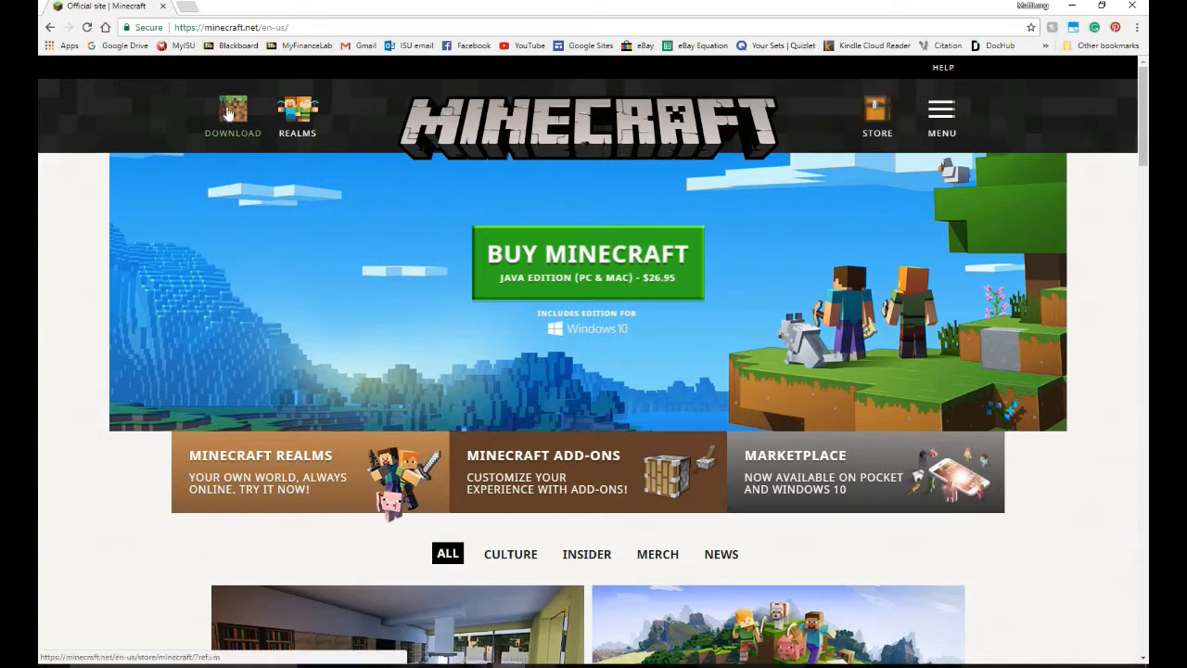
Step: From the Store page confirming Minecraft is owned, follow the 'Click here' Windows 10 Edition code link
{"action": "left_click", "coordinate": [586, 264]}
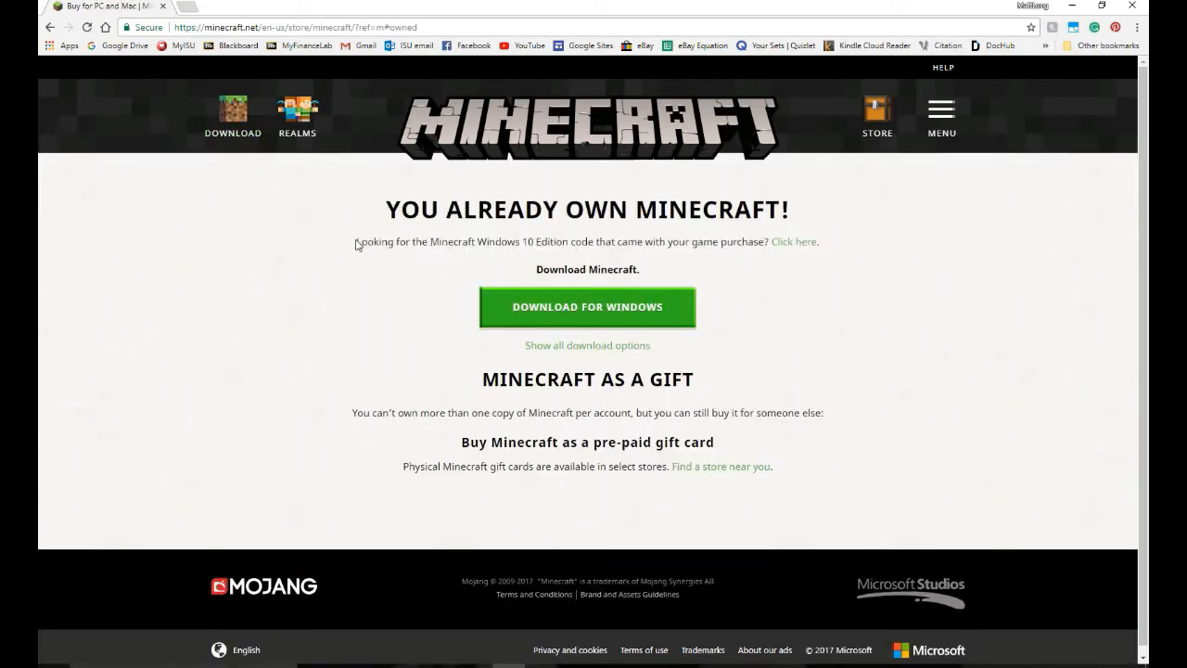
{"action": "left_click_drag", "start_coordinate": [356, 241], "coordinate": [763, 241]}
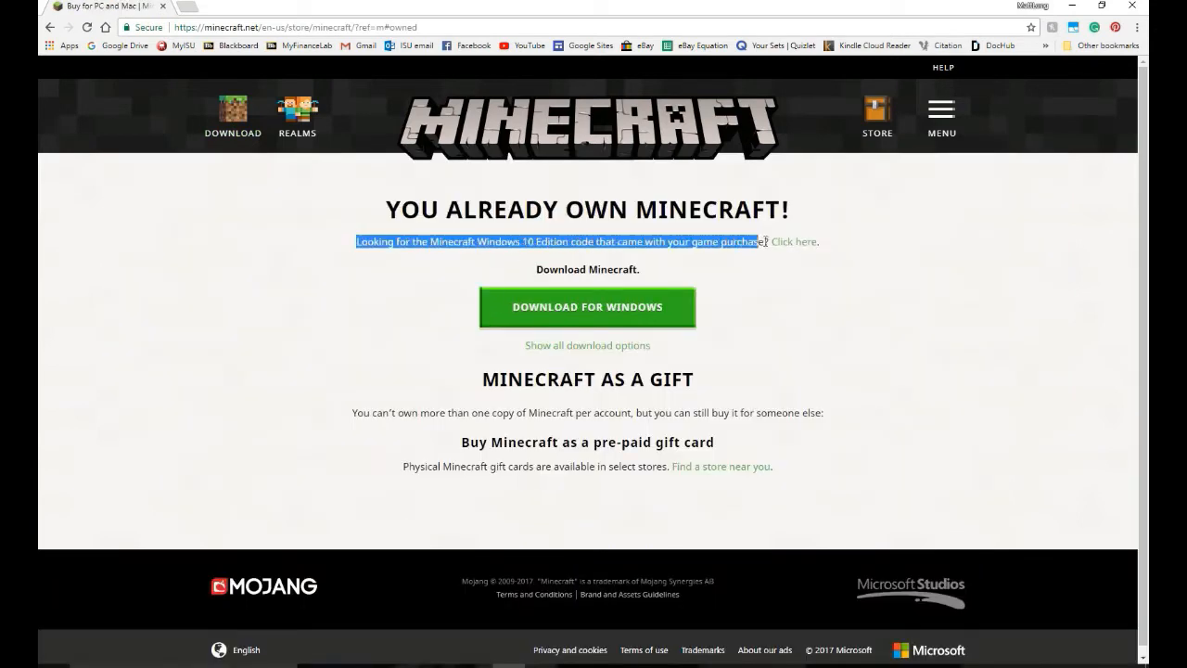
{"action": "left_click", "coordinate": [794, 241]}
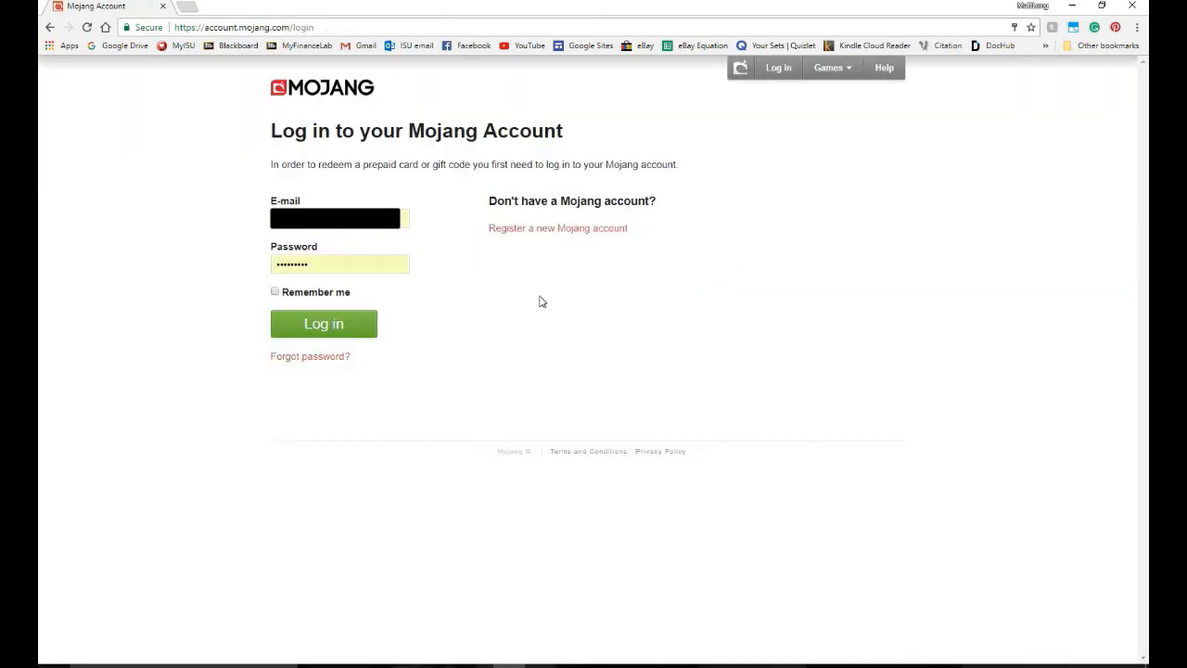
{"action": "mouse_move", "coordinate": [349, 330]}
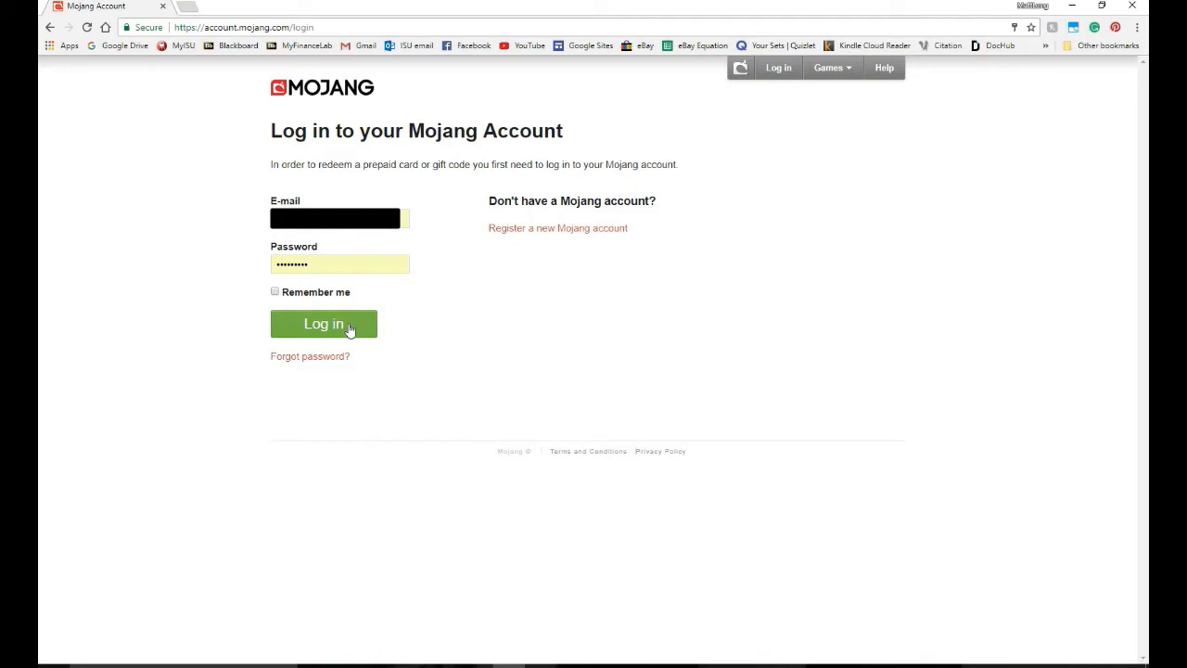
Step: Log in to the Mojang account and select the already-claimed Windows 10 Edition gift code
{"action": "left_click", "coordinate": [323, 323]}
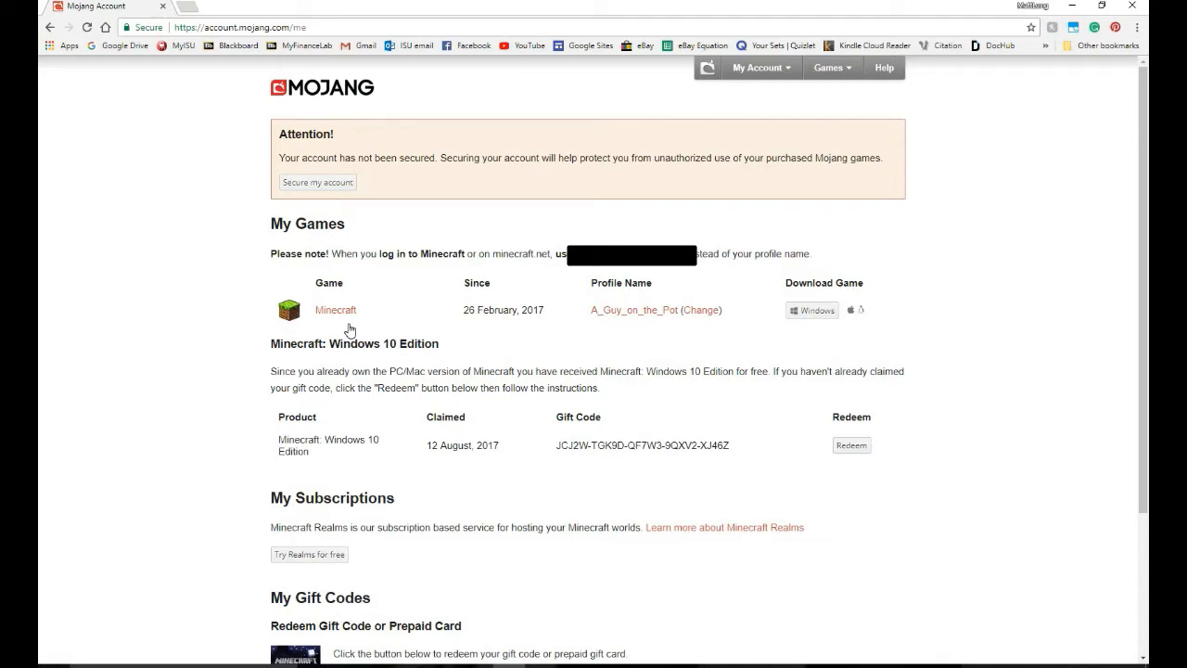
{"action": "mouse_move", "coordinate": [408, 356]}
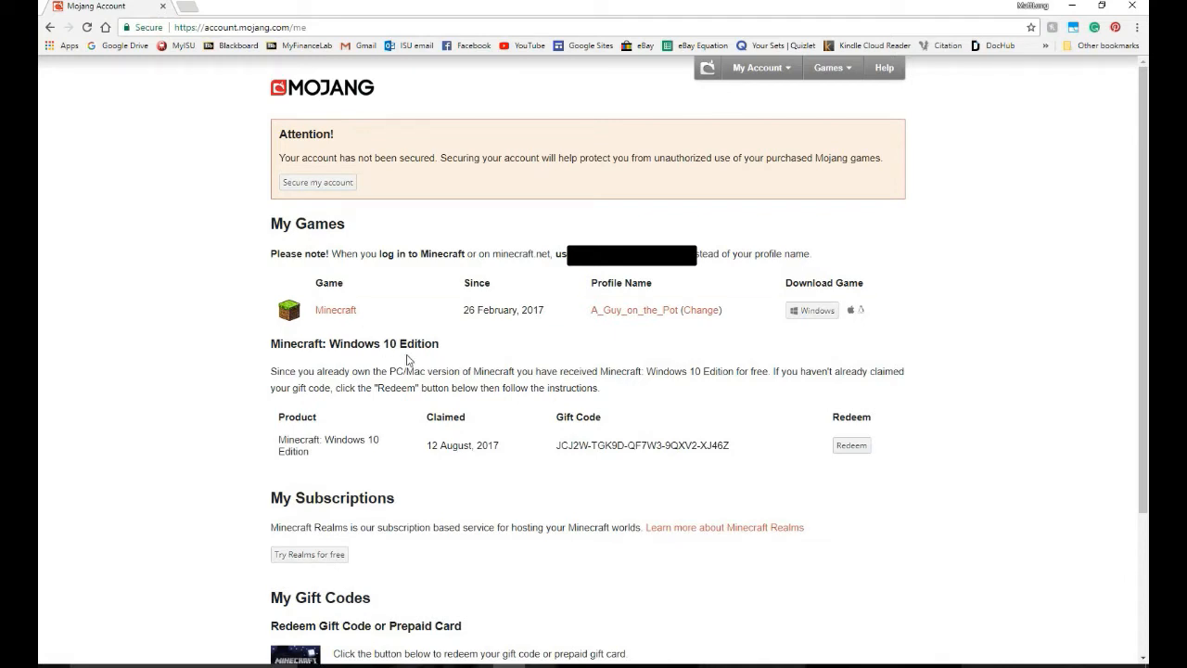
{"action": "left_click_drag", "start_coordinate": [555, 445], "coordinate": [702, 445]}
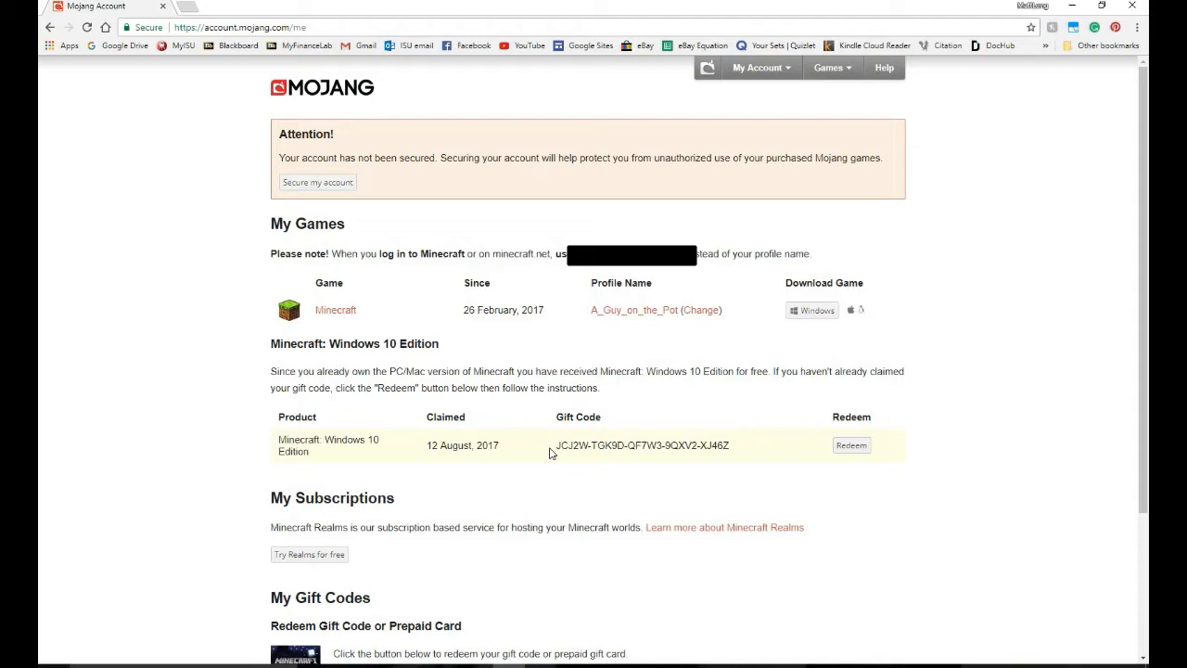
{"action": "mouse_move", "coordinate": [564, 445]}
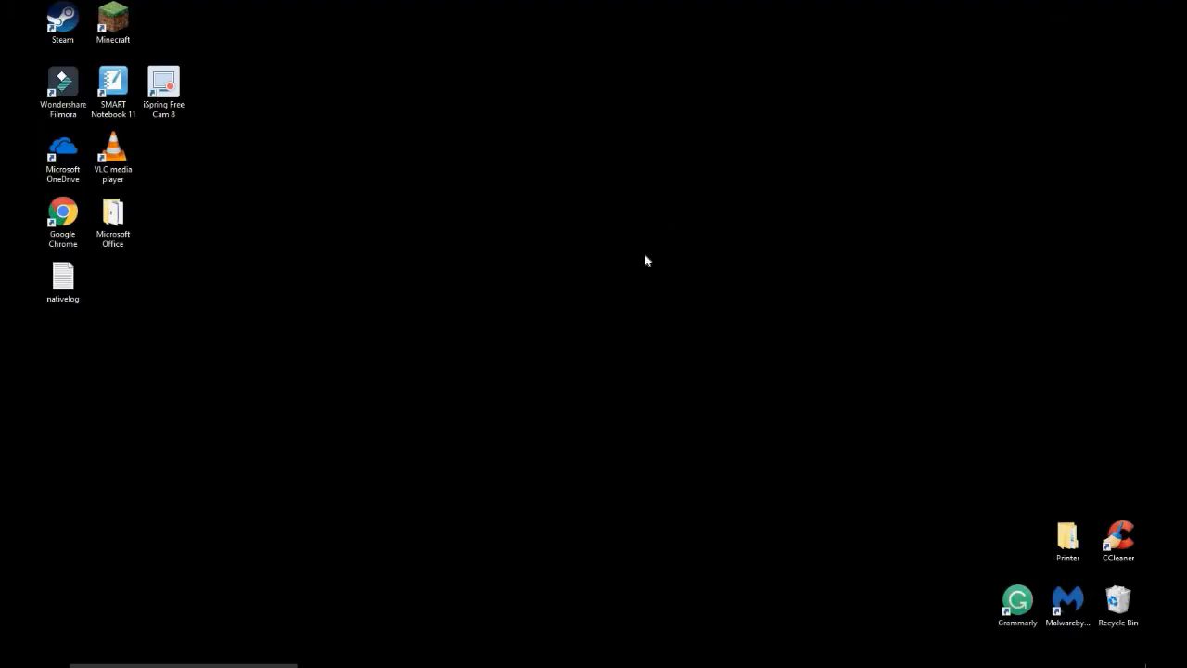
{"action": "mouse_move", "coordinate": [78, 614]}
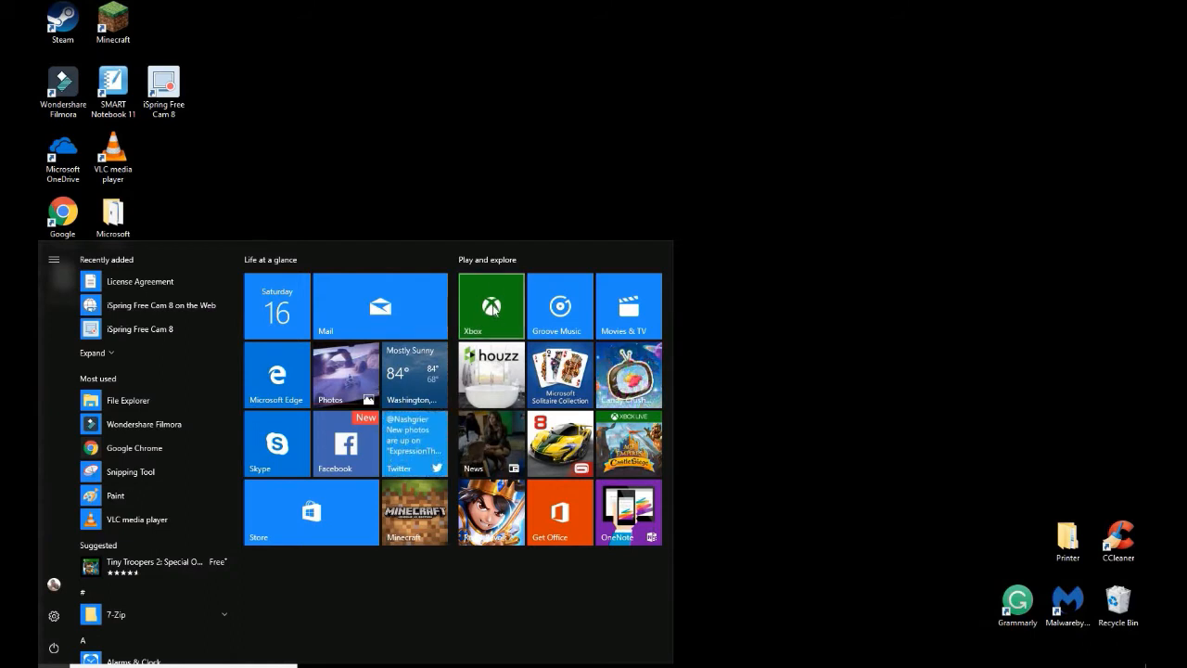
Step: Launch the Xbox app from the Start menu tile
{"action": "left_click", "coordinate": [490, 306]}
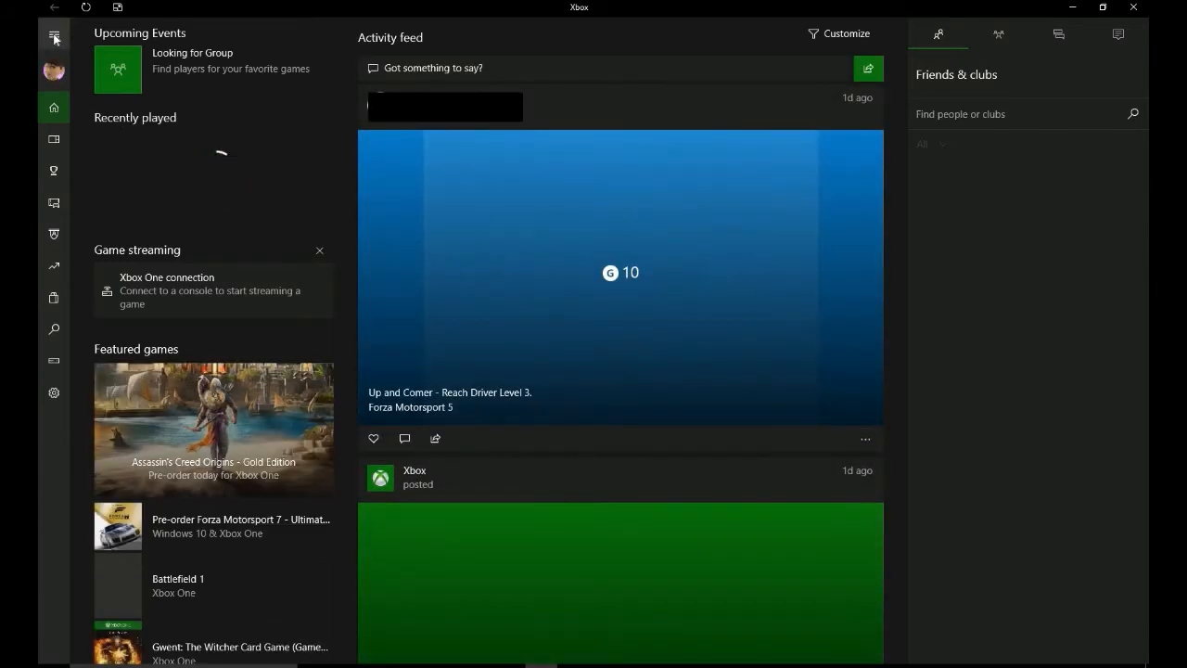
Step: Show My games in the Xbox app and choose Play on the greyed-out Minecraft: Windows 10 Edition
{"action": "left_click", "coordinate": [52, 38]}
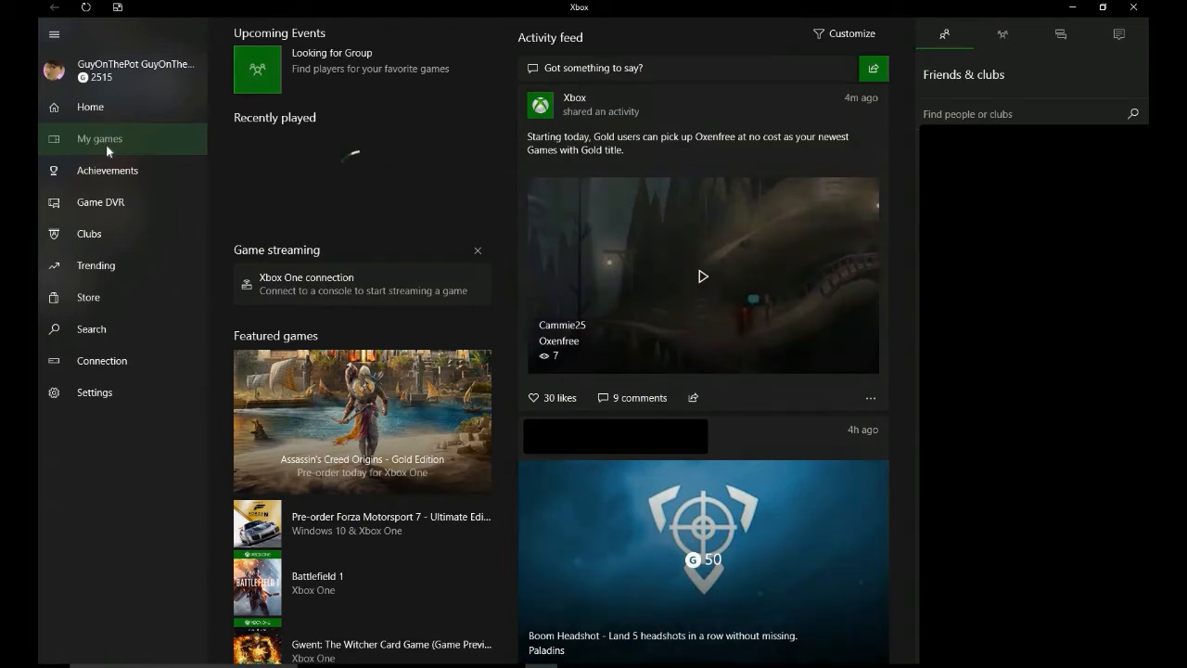
{"action": "left_click", "coordinate": [98, 137]}
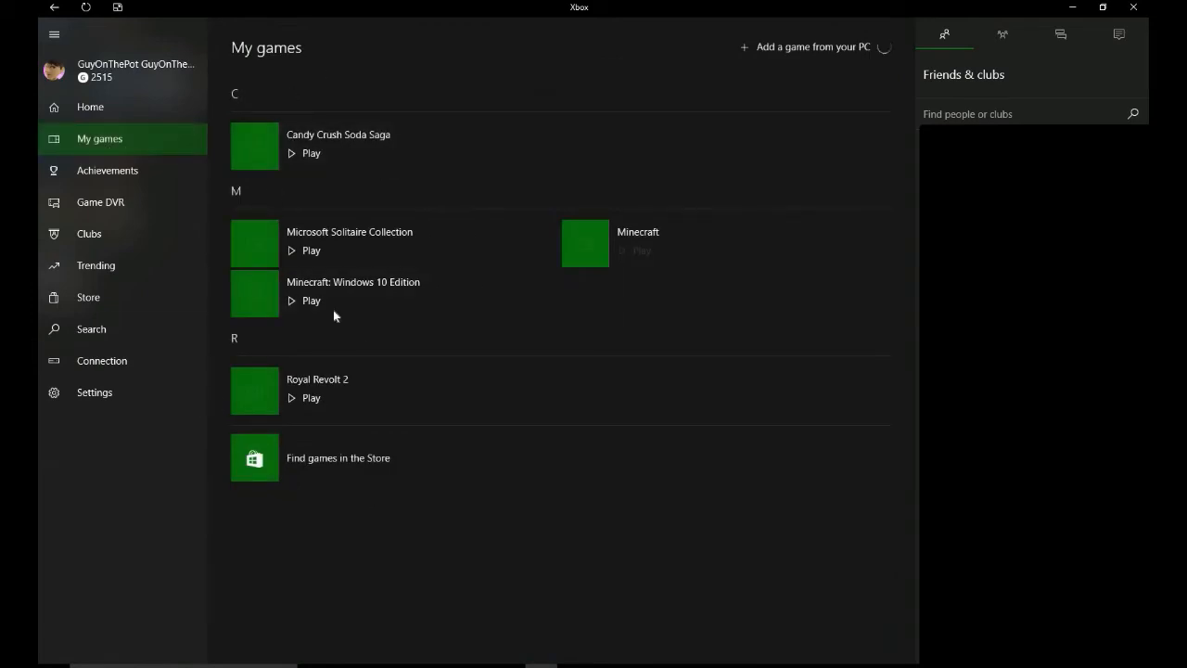
{"action": "mouse_move", "coordinate": [310, 306]}
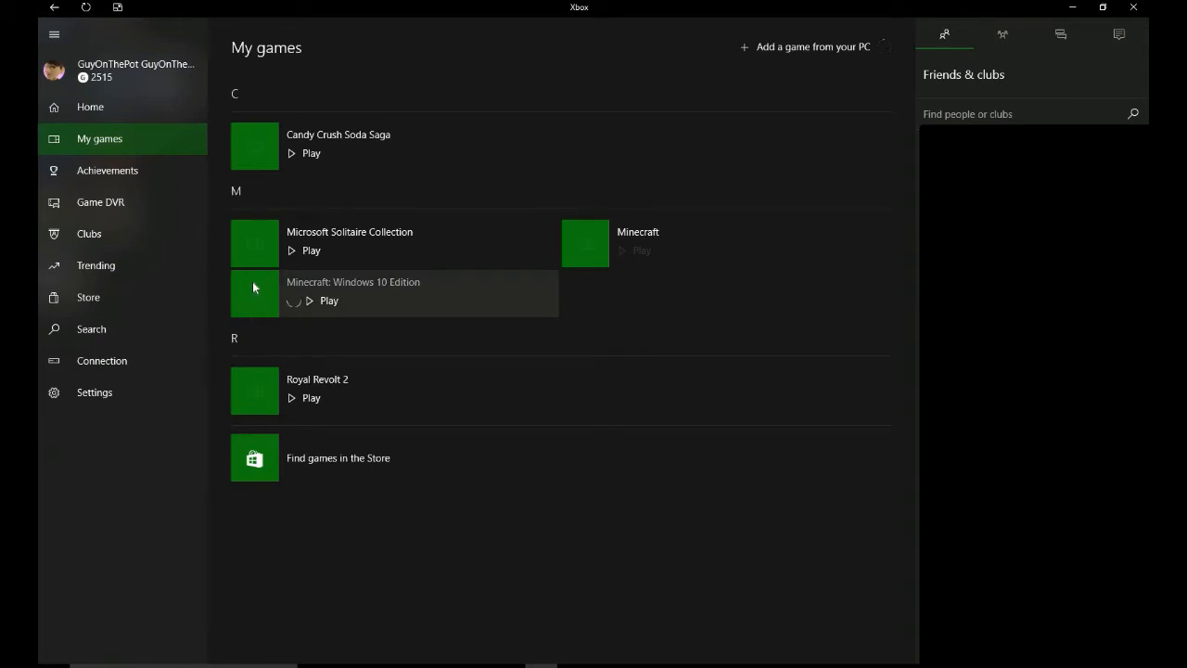
{"action": "mouse_move", "coordinate": [329, 311]}
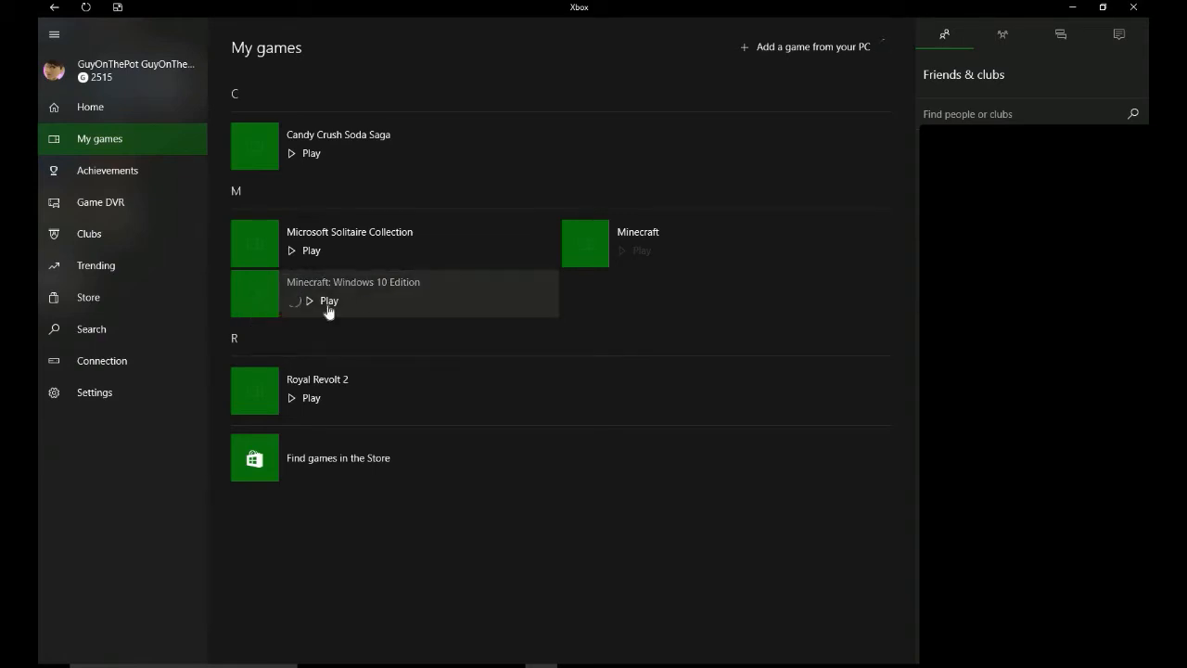
{"action": "mouse_move", "coordinate": [360, 314]}
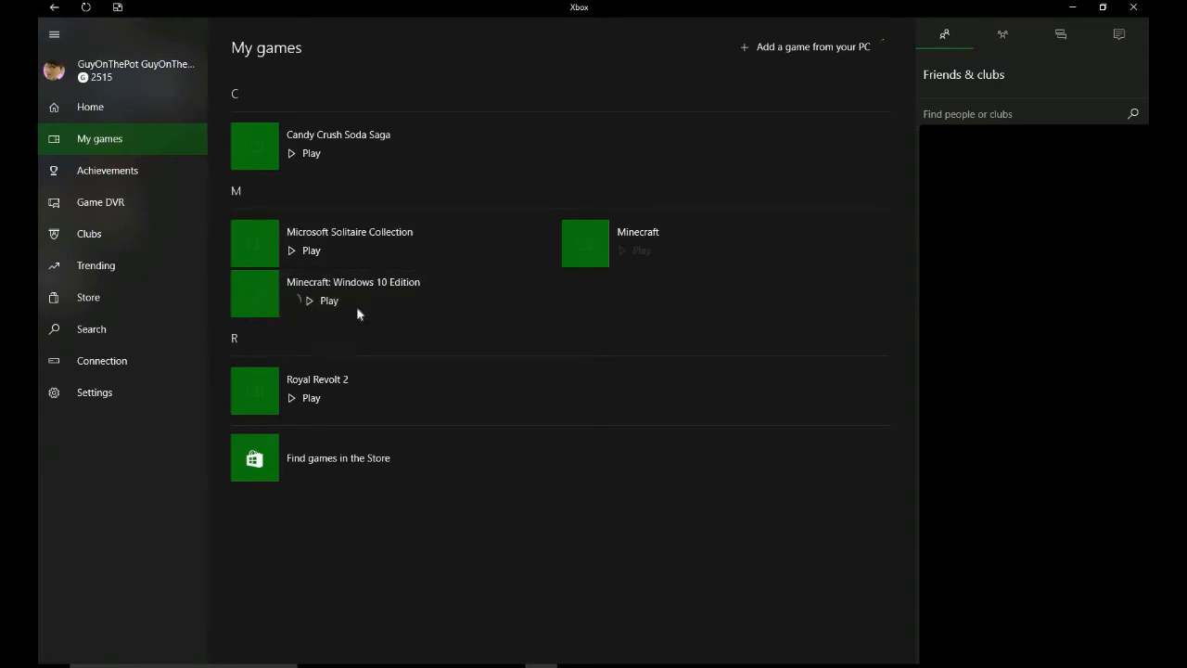
{"action": "mouse_move", "coordinate": [304, 301]}
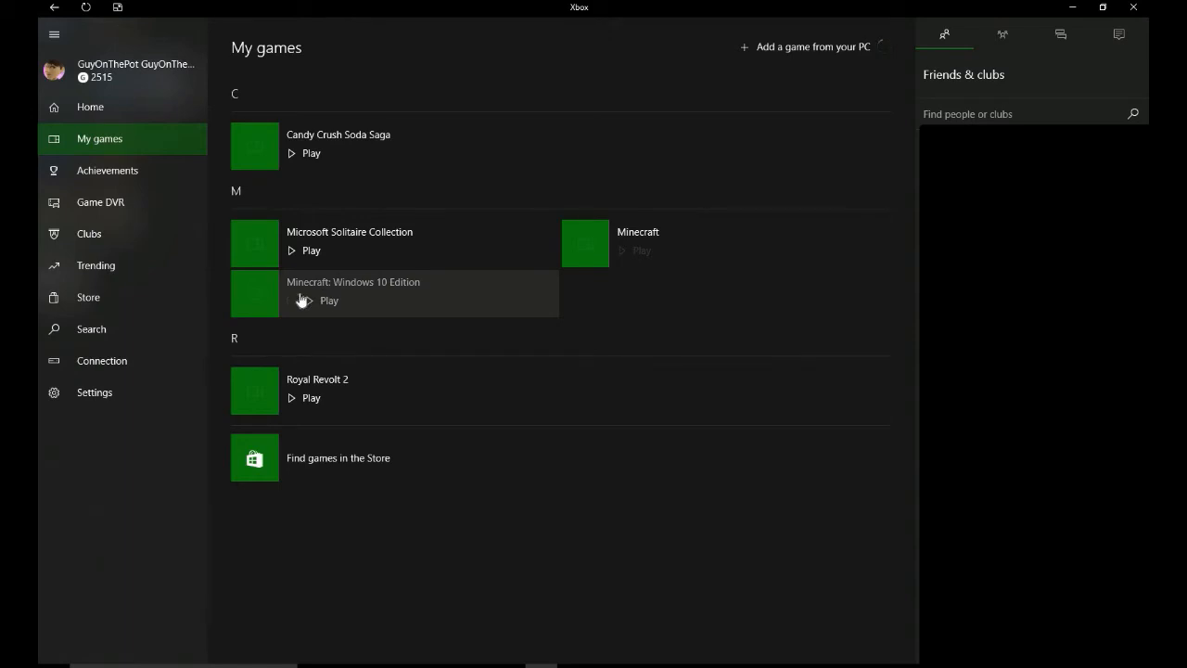
{"action": "left_click", "coordinate": [328, 300]}
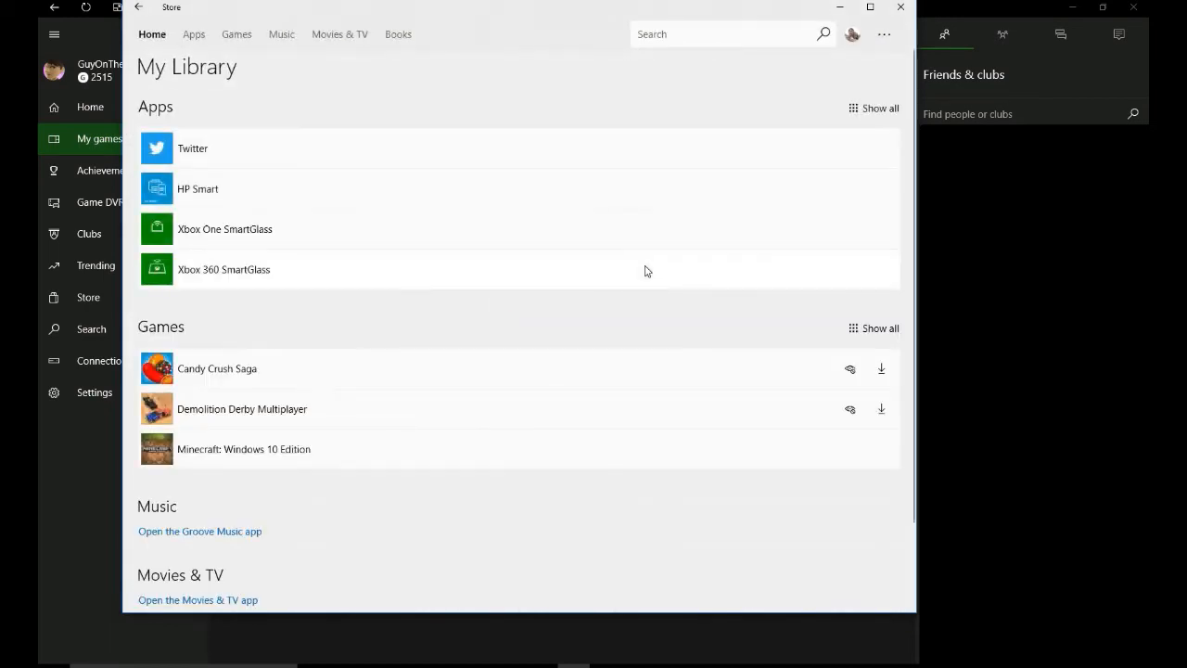
{"action": "mouse_move", "coordinate": [575, 457]}
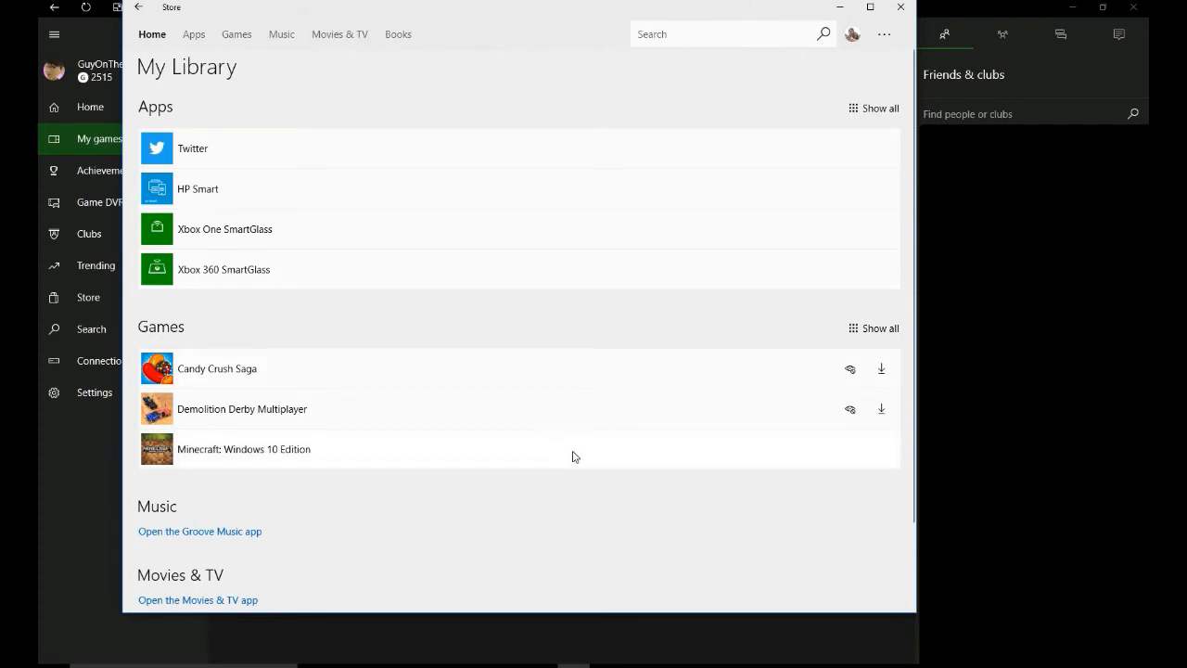
{"action": "mouse_move", "coordinate": [883, 438]}
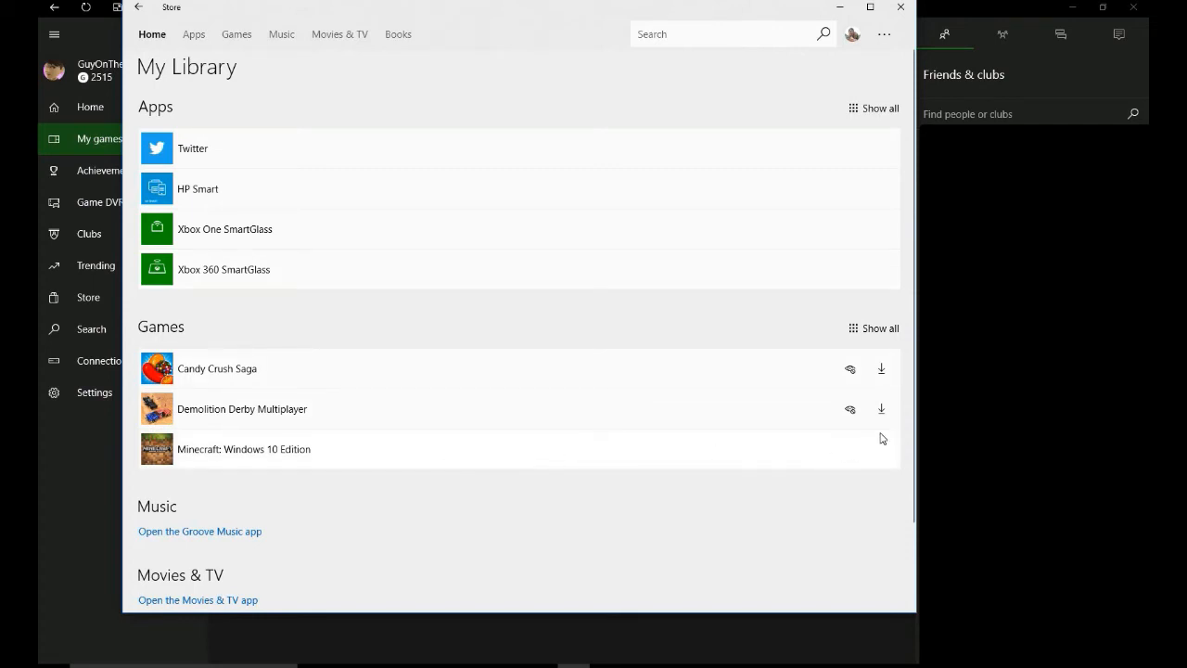
{"action": "mouse_move", "coordinate": [866, 415]}
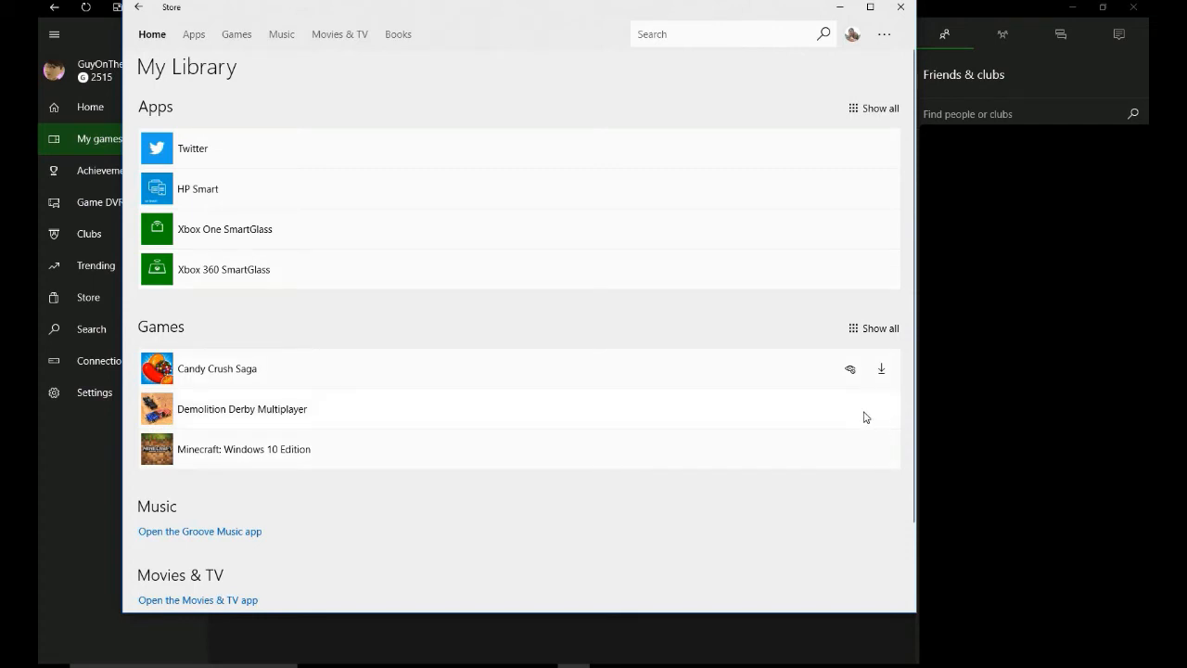
{"action": "mouse_move", "coordinate": [245, 452]}
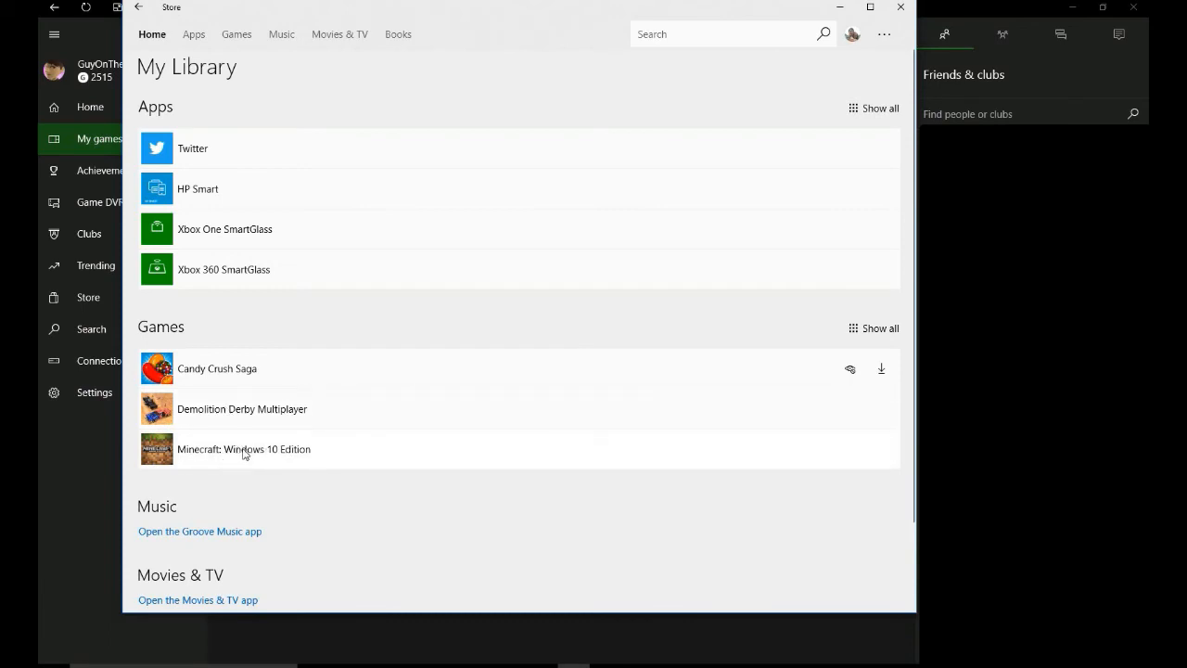
Step: Start the Minecraft: Windows 10 Edition download from the Store's My Library Games list
{"action": "left_click", "coordinate": [881, 367]}
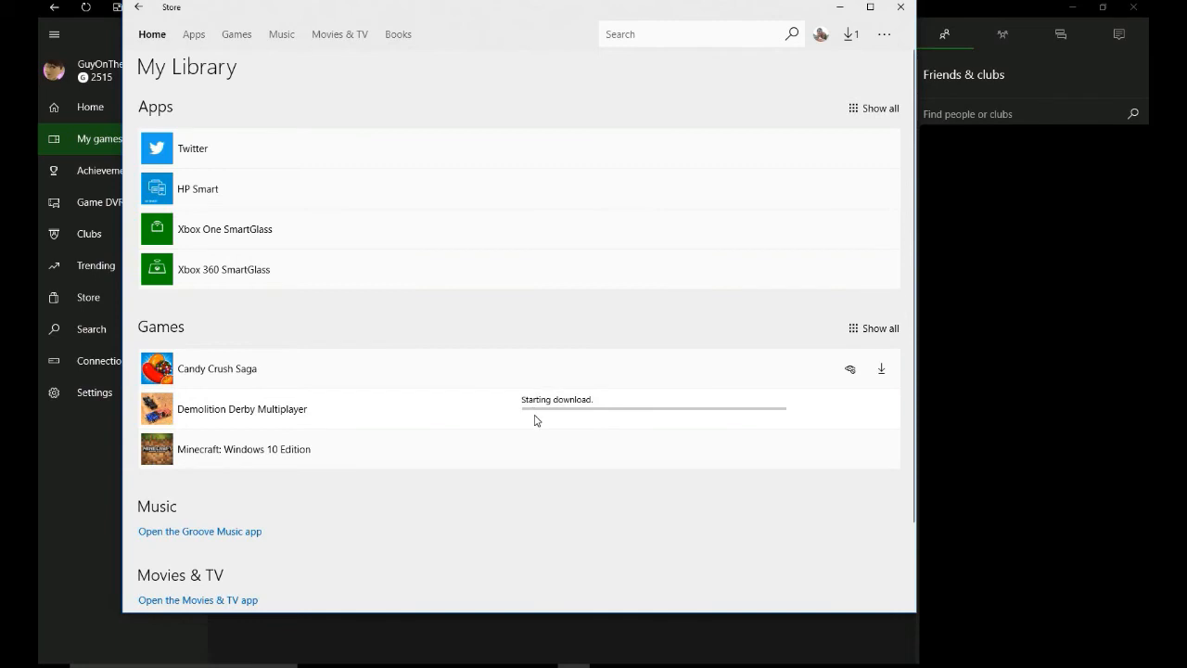
{"action": "mouse_move", "coordinate": [766, 445]}
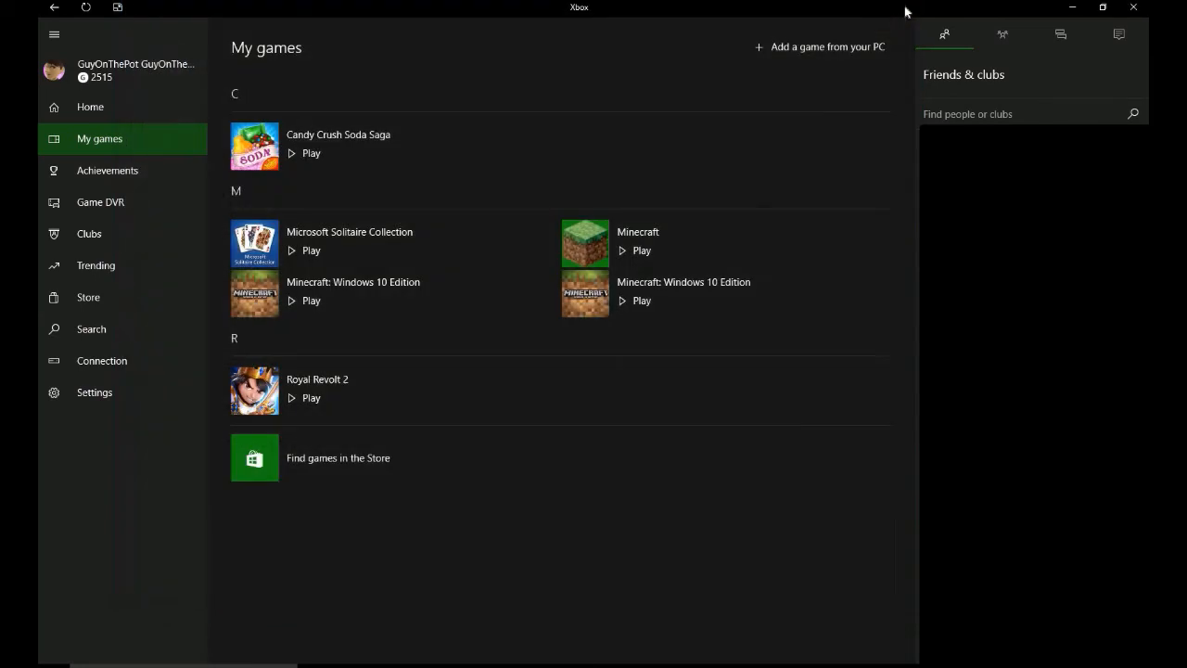
{"action": "mouse_move", "coordinate": [57, 37]}
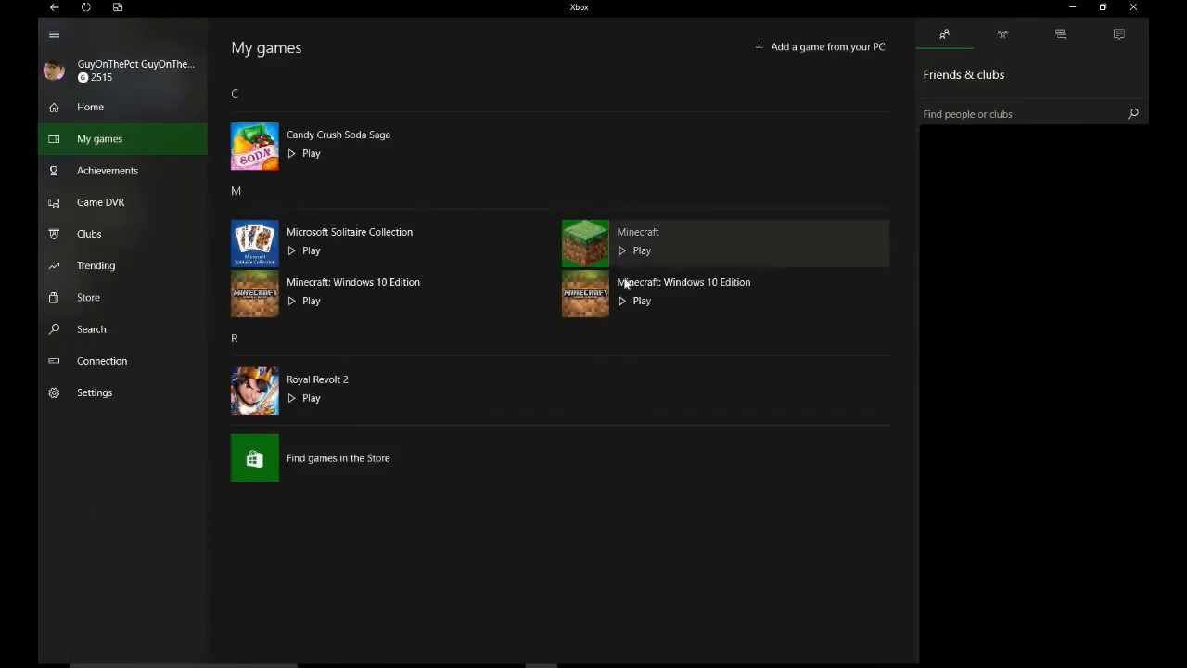
{"action": "mouse_move", "coordinate": [619, 245]}
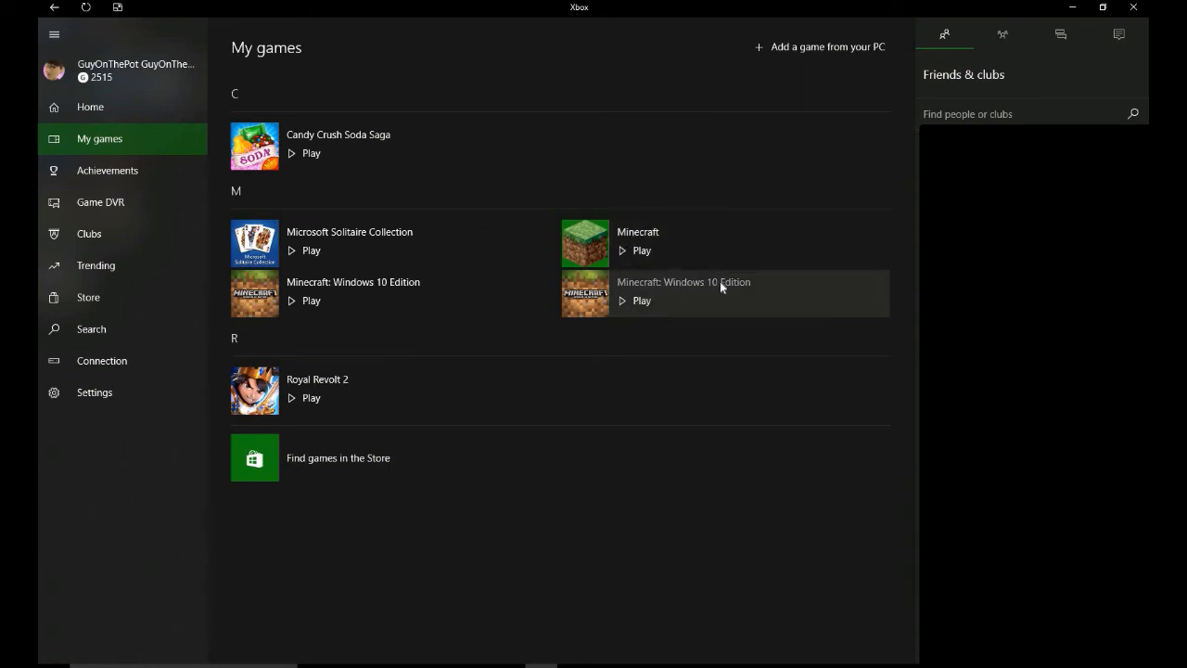
{"action": "mouse_move", "coordinate": [622, 323]}
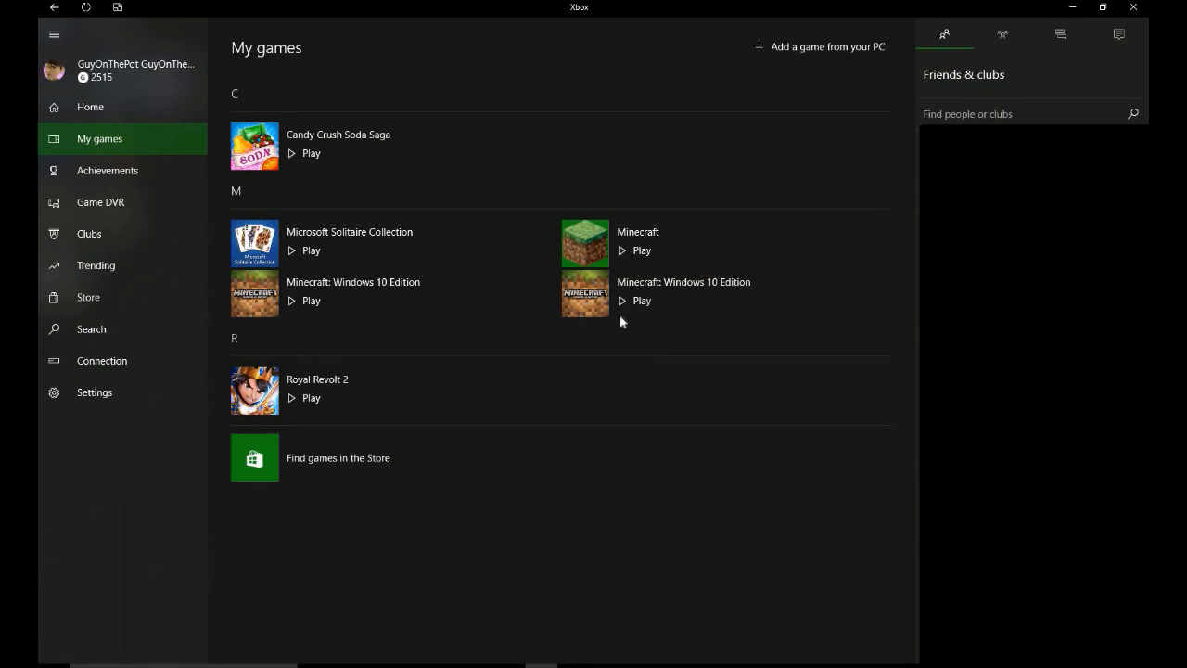
{"action": "mouse_move", "coordinate": [629, 308]}
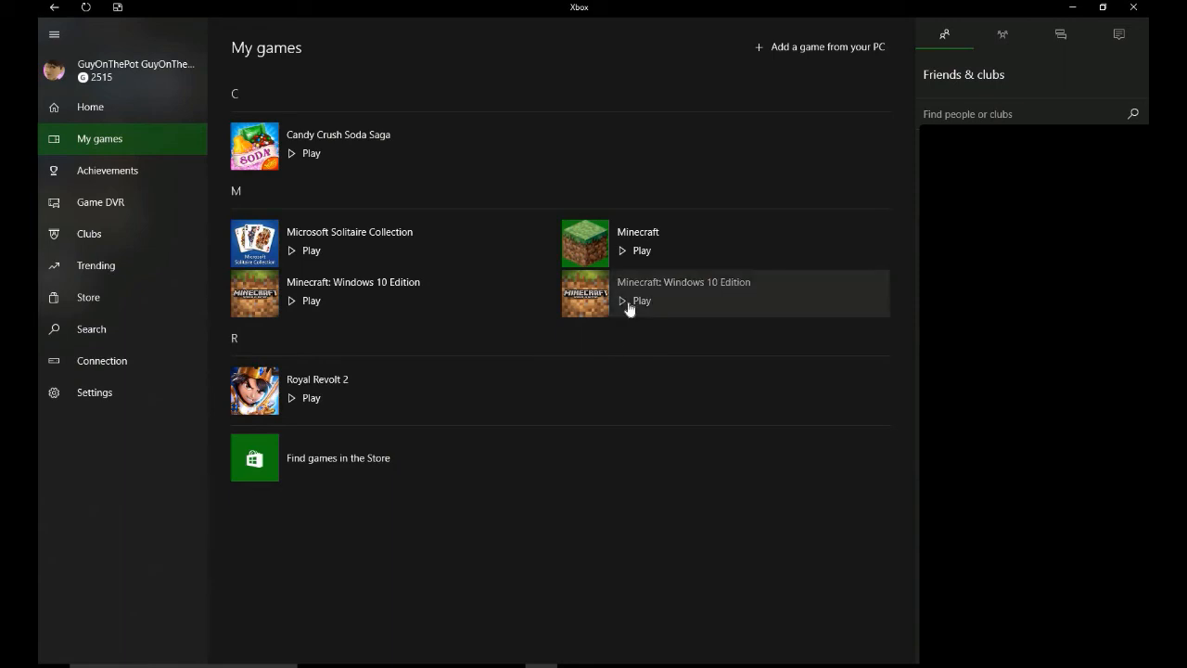
{"action": "mouse_move", "coordinate": [308, 300]}
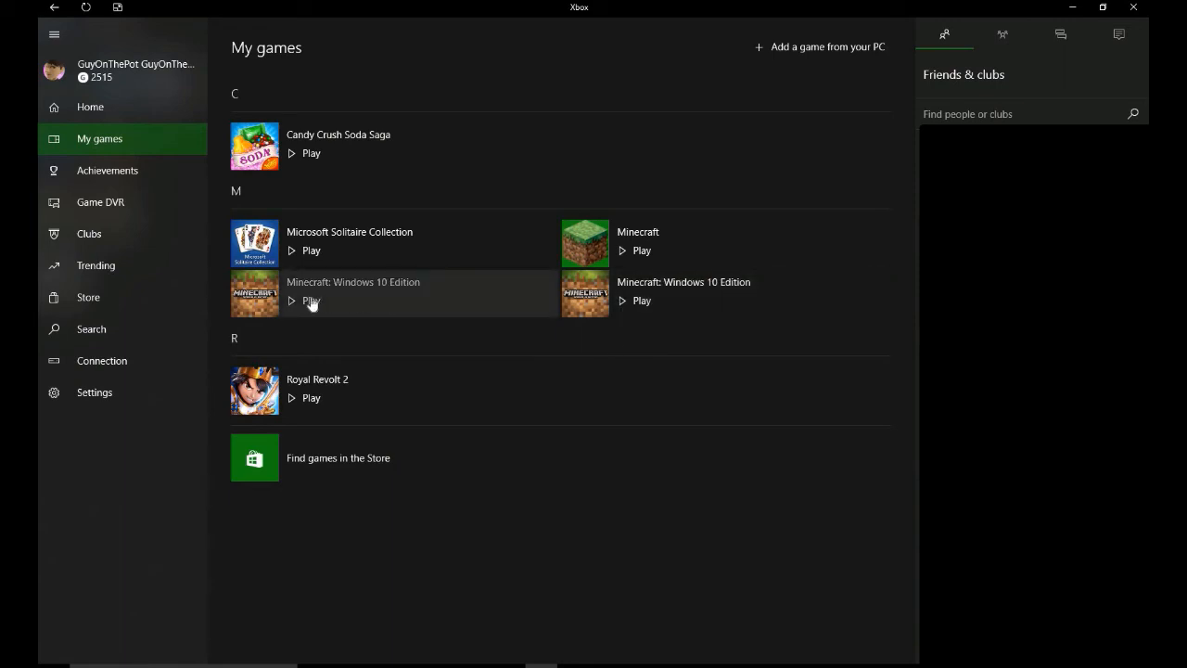
Step: Play the newly installed Minecraft: Windows 10 Edition from Xbox My games
{"action": "left_click", "coordinate": [311, 300]}
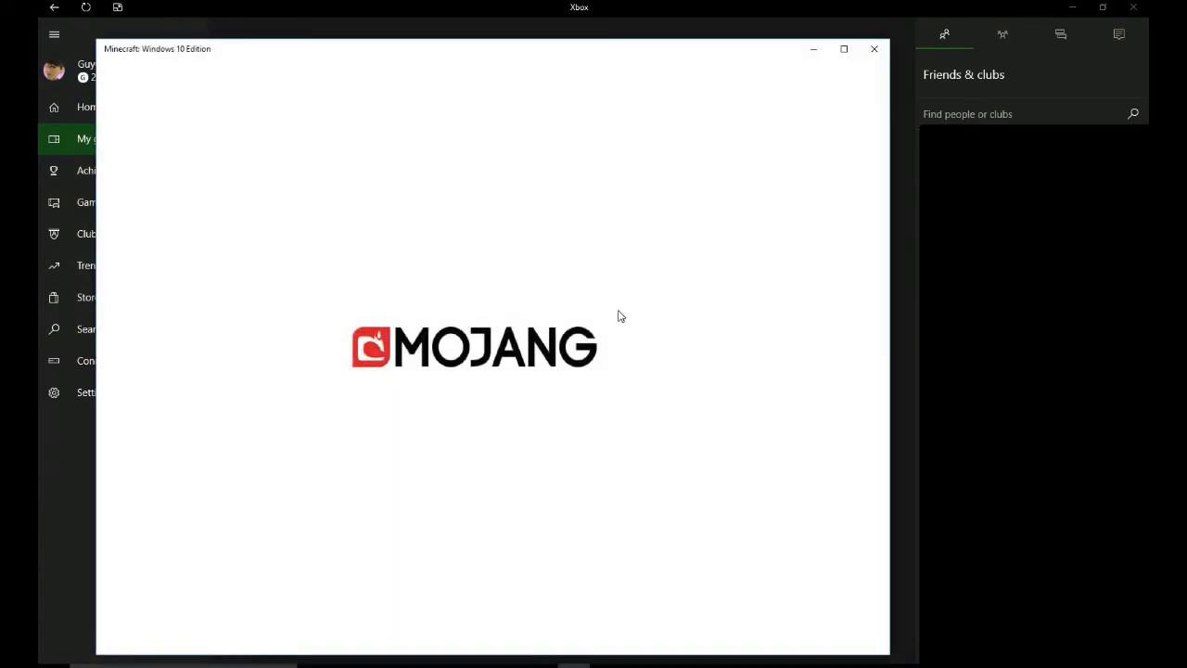
{"action": "mouse_move", "coordinate": [625, 308]}
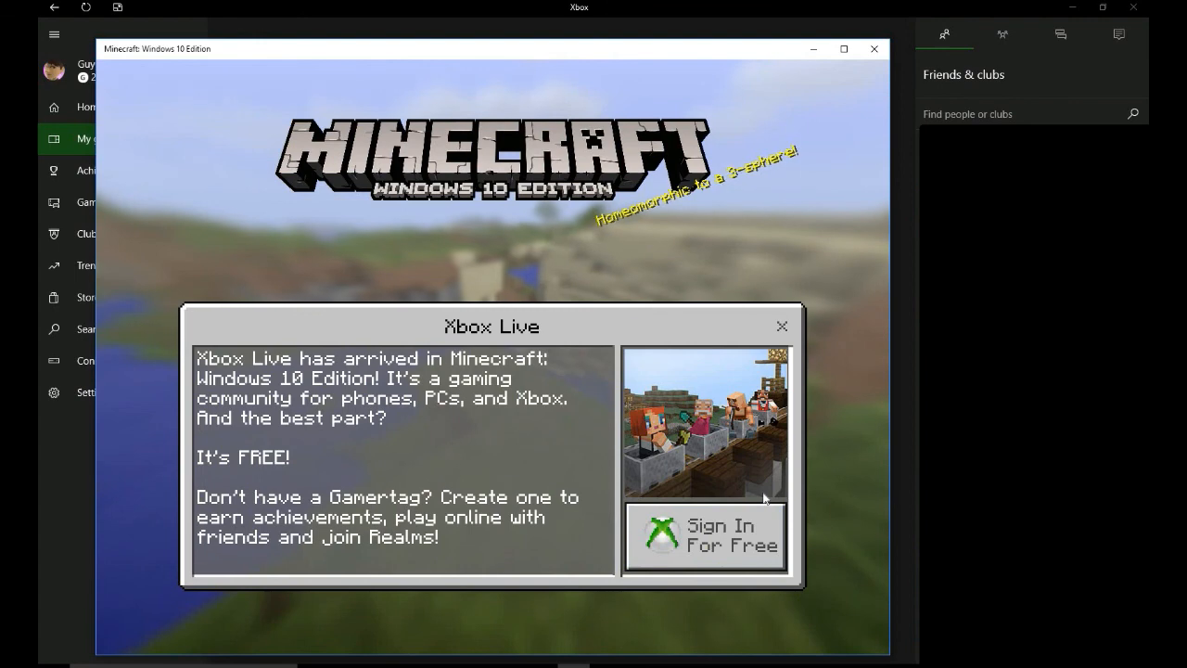
Step: Dismiss the Xbox Live sign-in notice and bring up Choose Skin via the hanger icon
{"action": "left_click", "coordinate": [783, 327]}
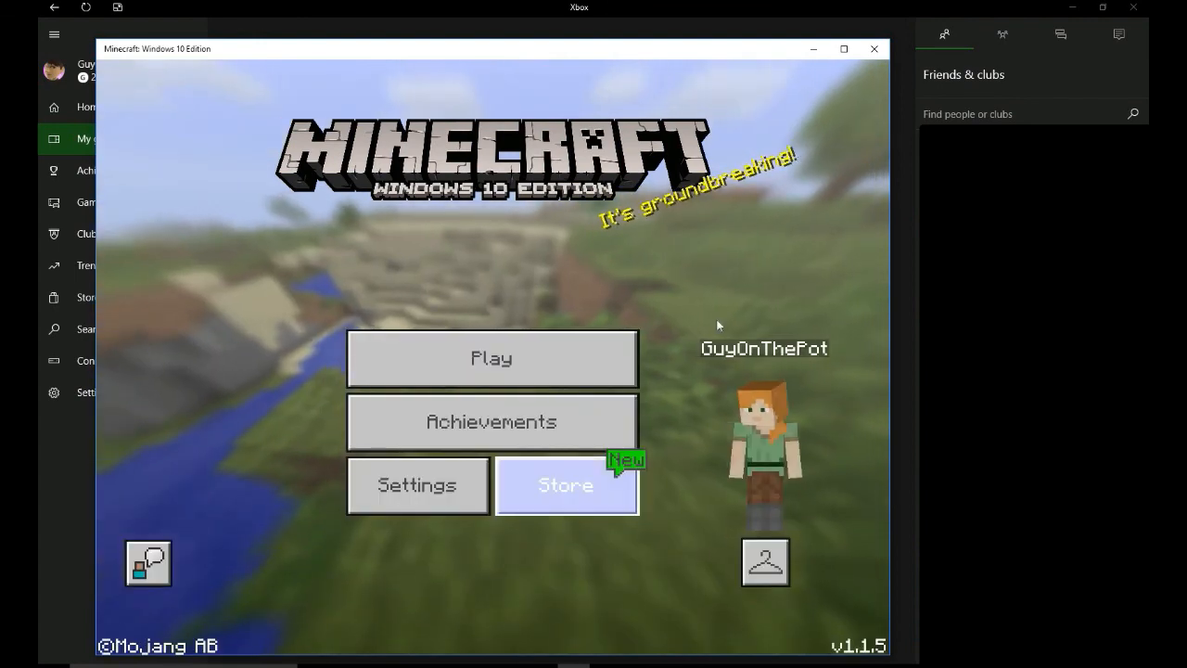
{"action": "left_click", "coordinate": [768, 562]}
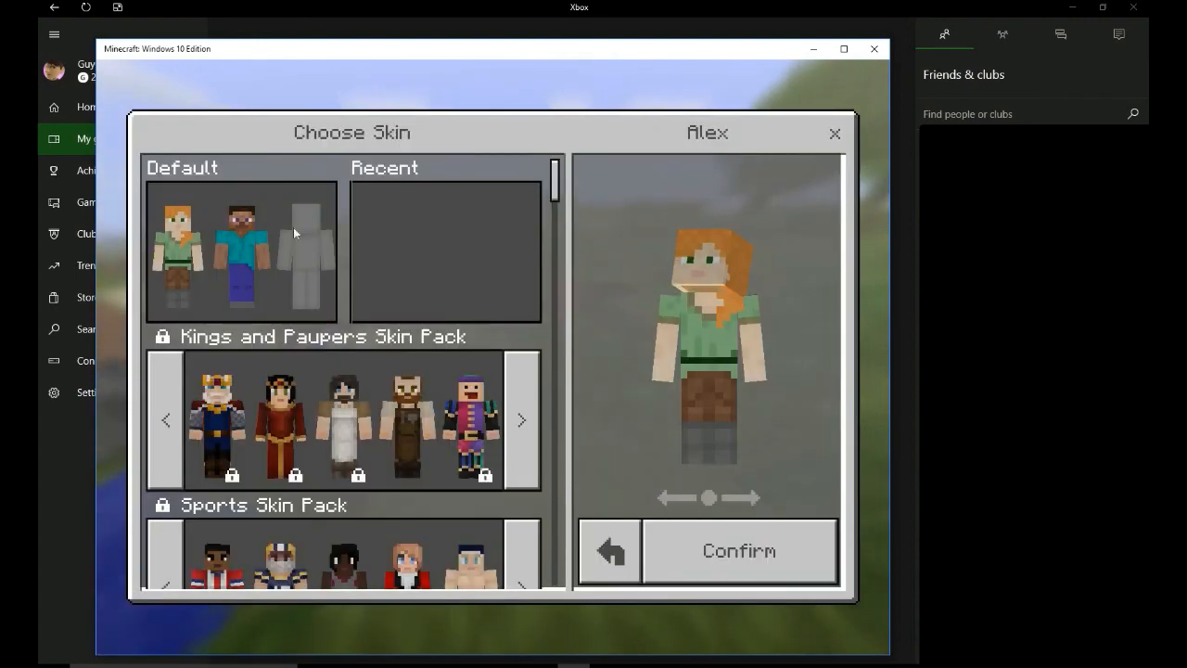